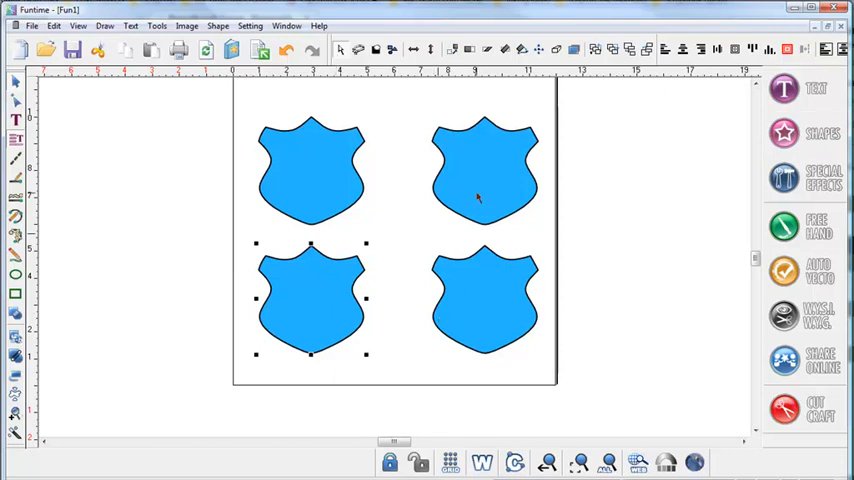
pyautogui.moveTo(318, 280)
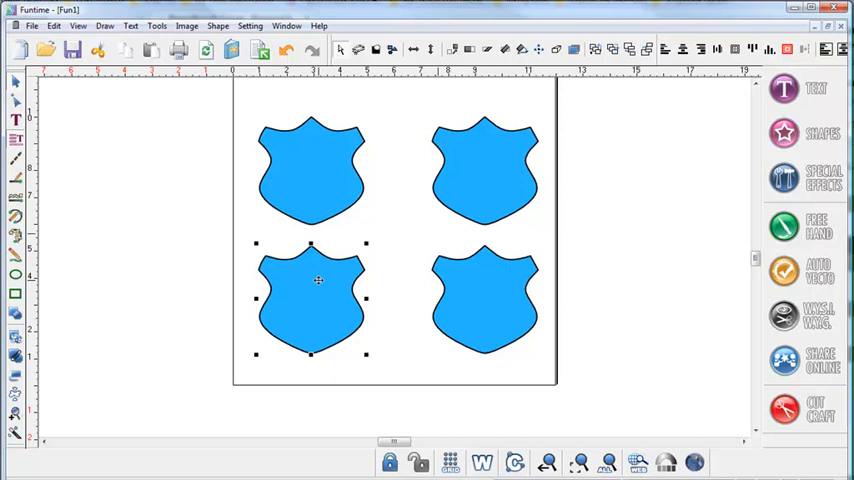
pyautogui.moveTo(316, 276)
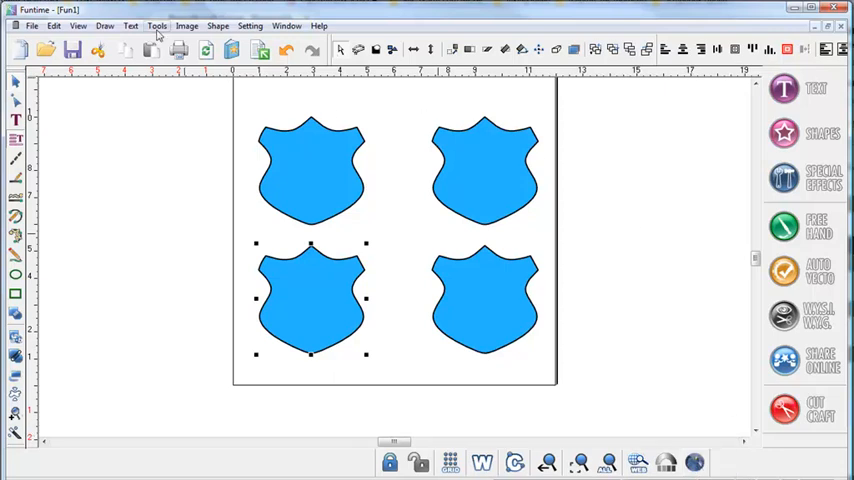
# Bring up Tools > Rhinestones and settle on a small stone size for the shields
pyautogui.click(156, 24)
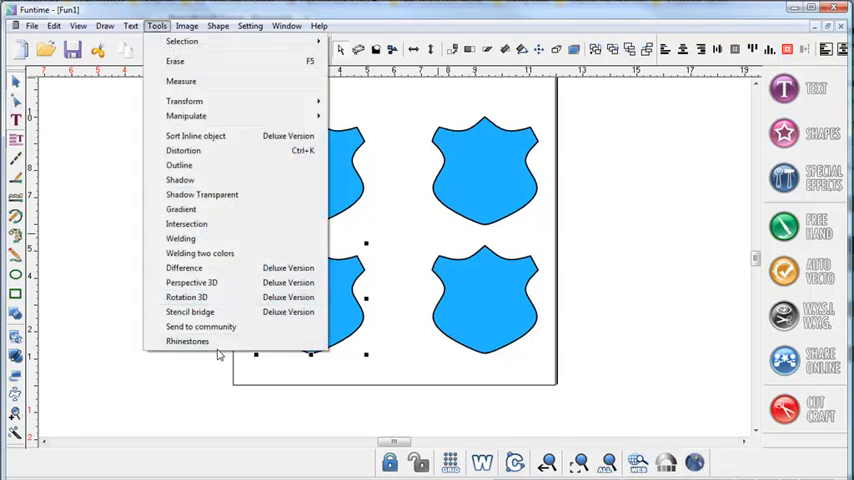
pyautogui.click(188, 340)
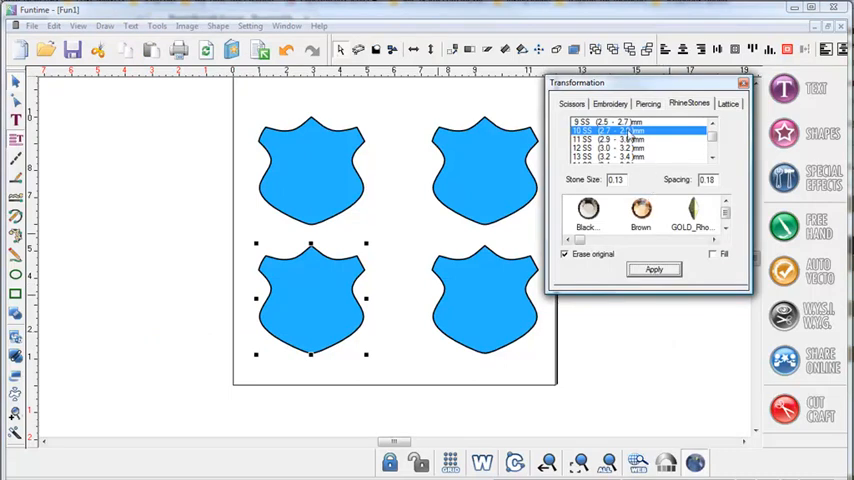
pyautogui.click(600, 120)
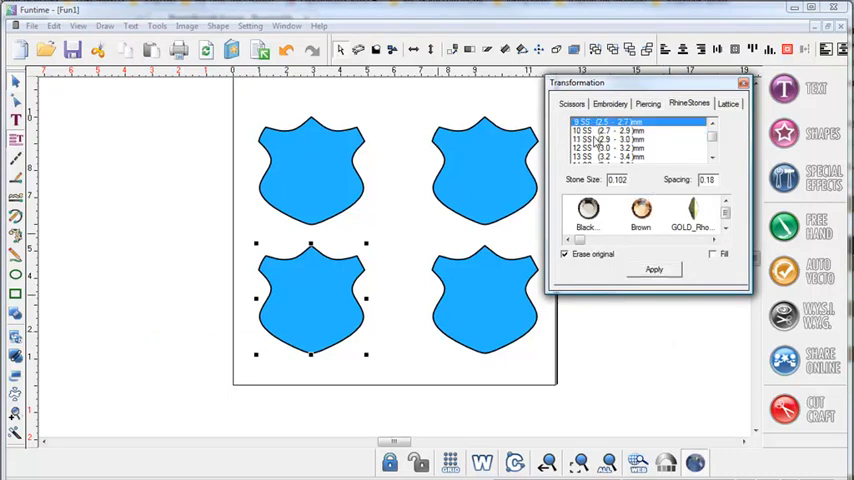
pyautogui.click(620, 156)
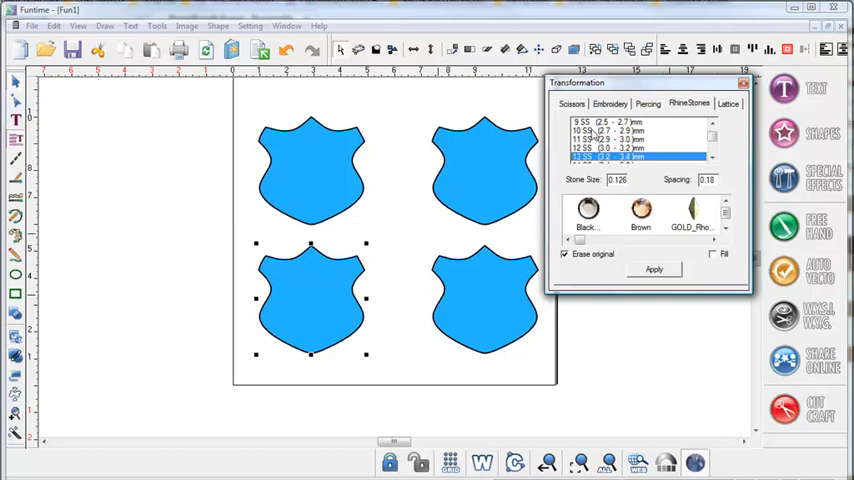
pyautogui.click(620, 130)
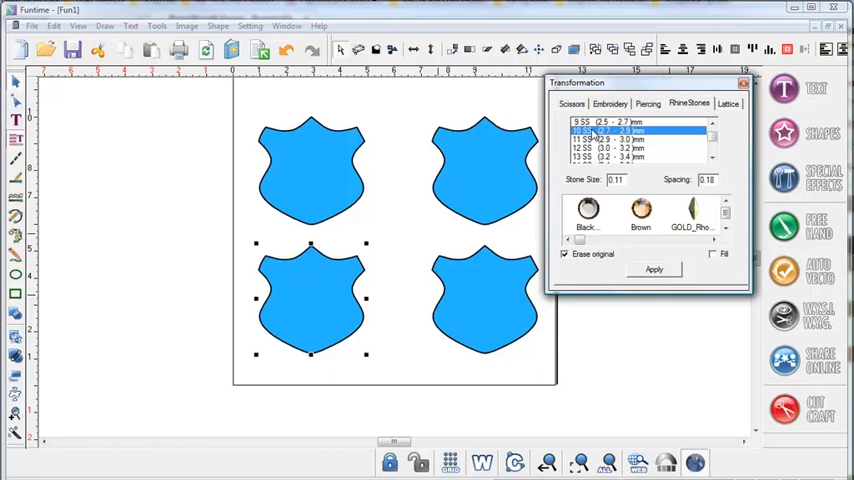
pyautogui.moveTo(592, 192)
pyautogui.write('0.13')
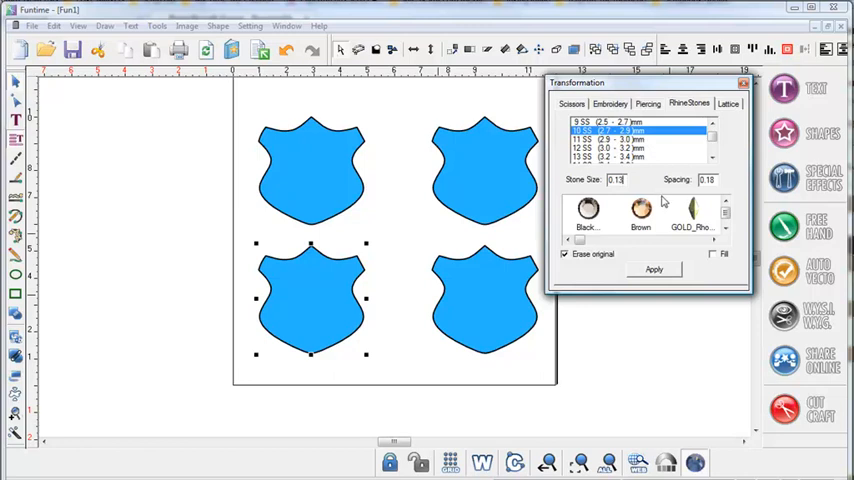
pyautogui.moveTo(684, 190)
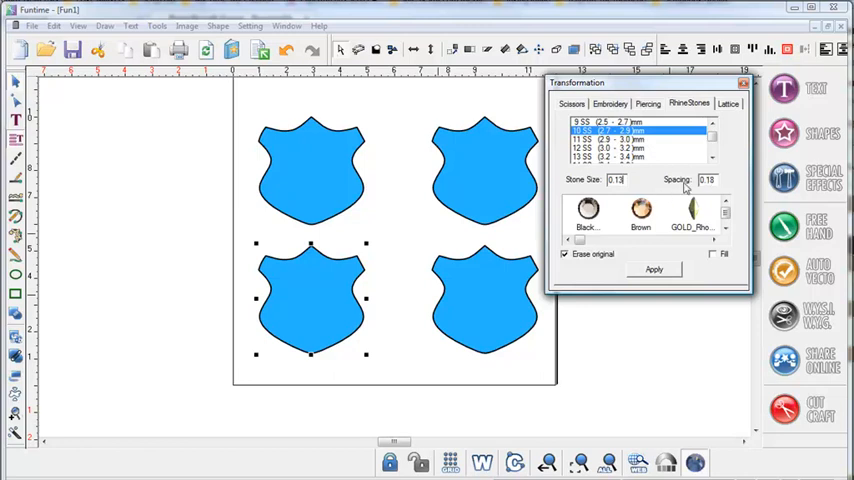
pyautogui.moveTo(606, 190)
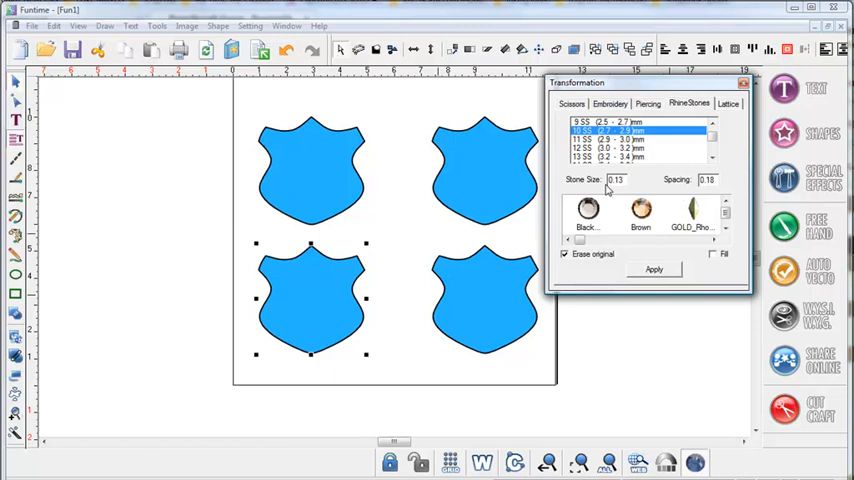
pyautogui.moveTo(700, 190)
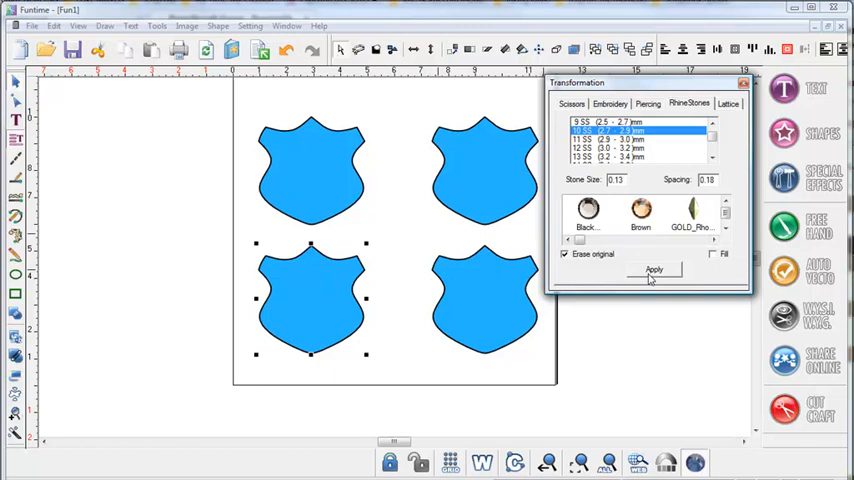
# Convert the bottom-left shield into an outline of rhinestone dots with Fill unchecked
pyautogui.click(652, 268)
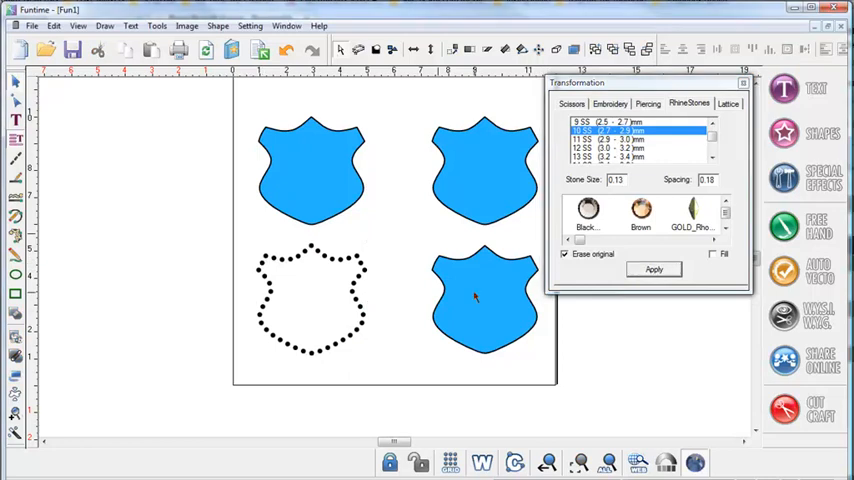
# Convert the bottom-right shield into rhinestones filling its whole area
pyautogui.click(484, 300)
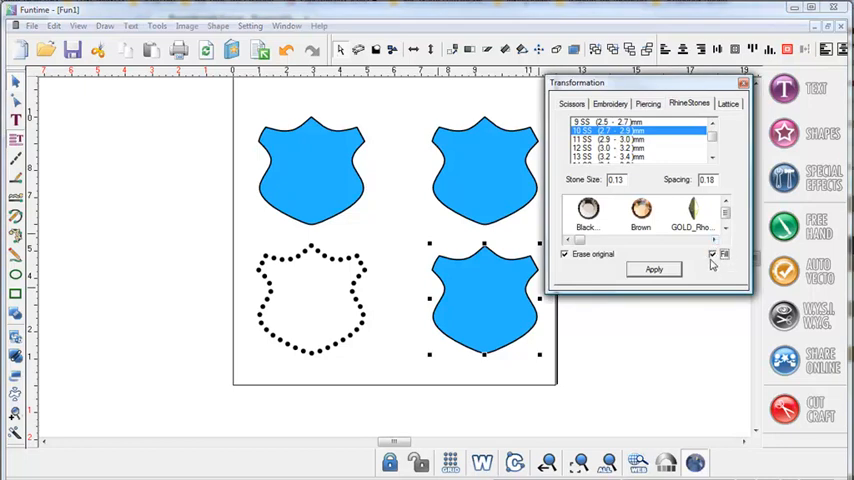
pyautogui.moveTo(656, 272)
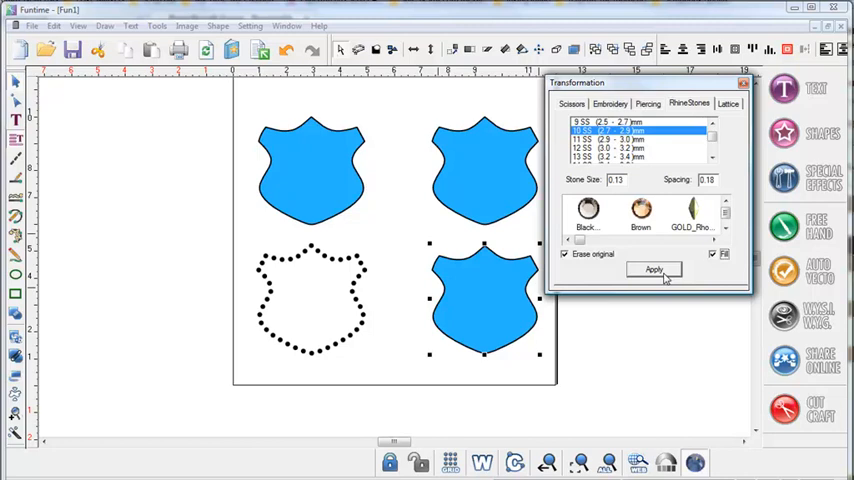
pyautogui.click(654, 270)
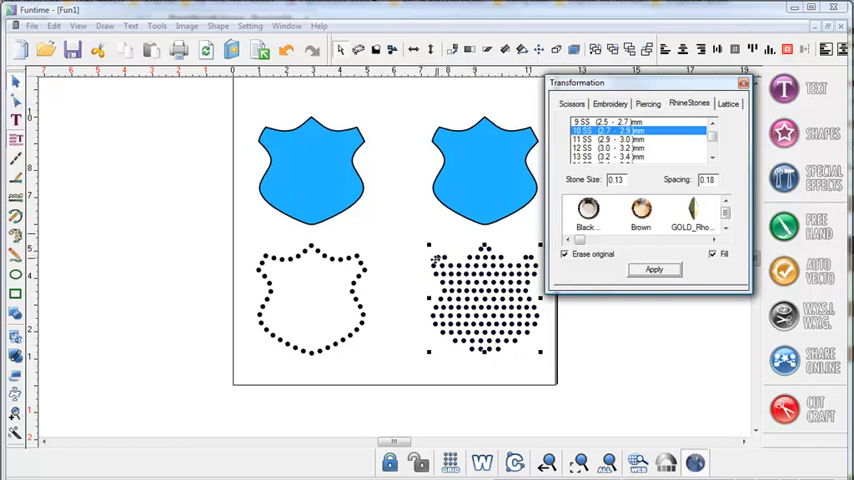
pyautogui.moveTo(504, 356)
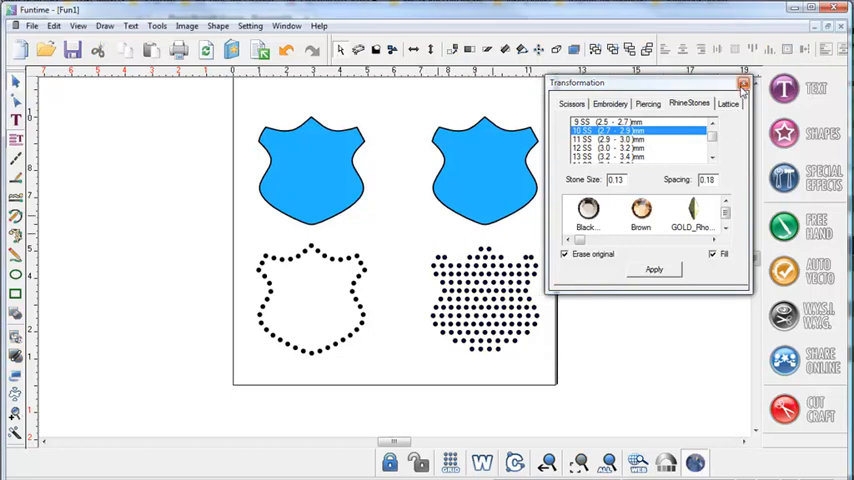
# Close the rhinestone settings and select the top-left solid shield
pyautogui.click(744, 84)
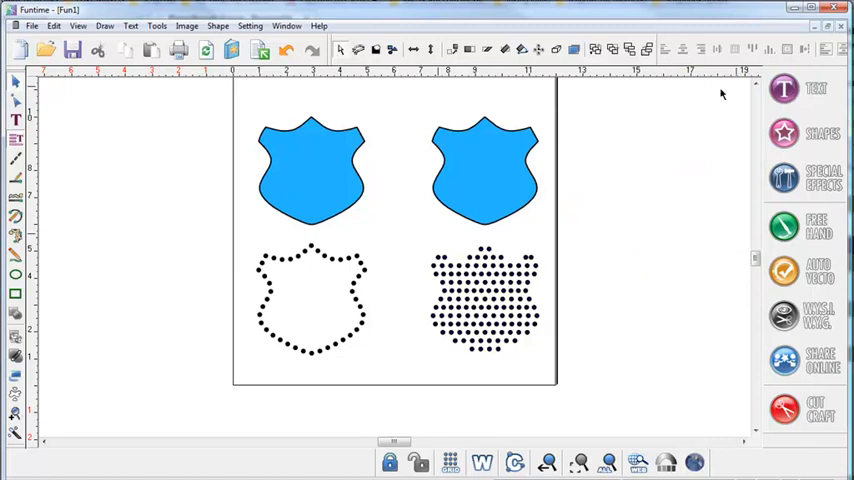
pyautogui.click(312, 170)
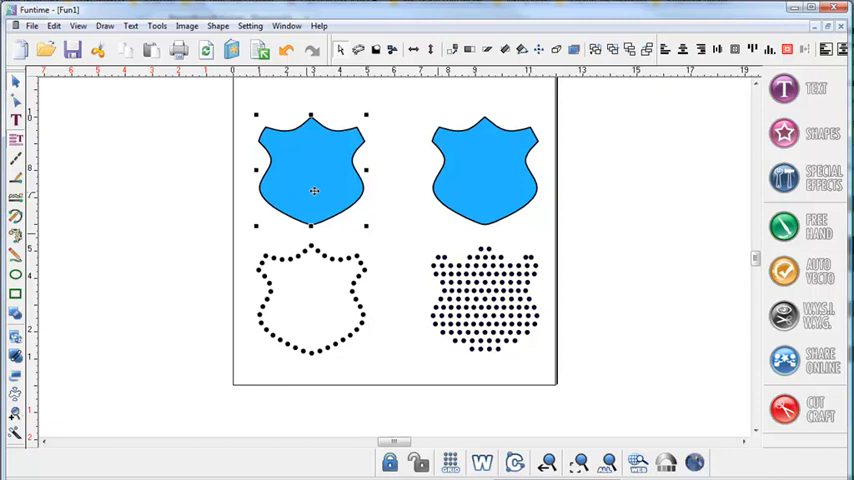
pyautogui.moveTo(328, 180)
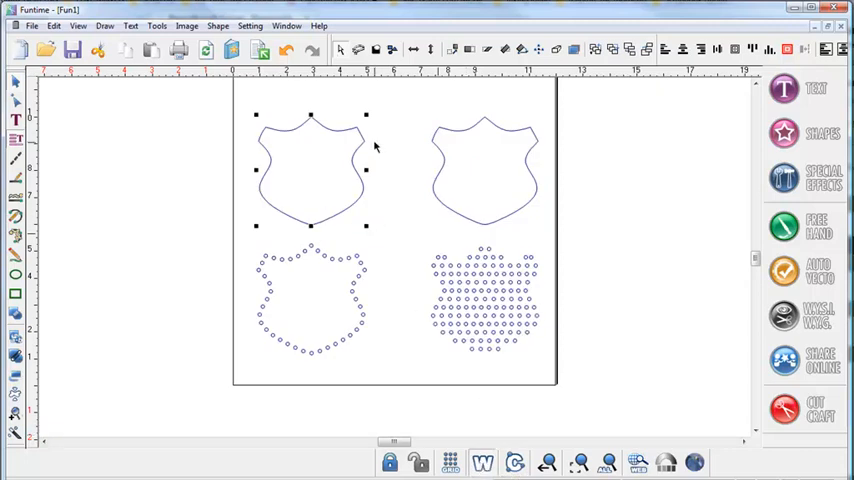
pyautogui.moveTo(356, 136)
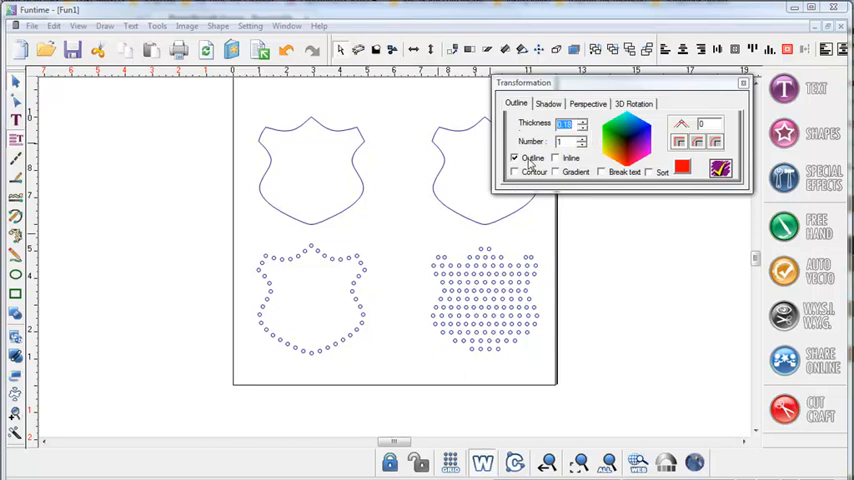
# Create a permanent inner contour from the top-left shield, keeping Inline only
pyautogui.click(556, 158)
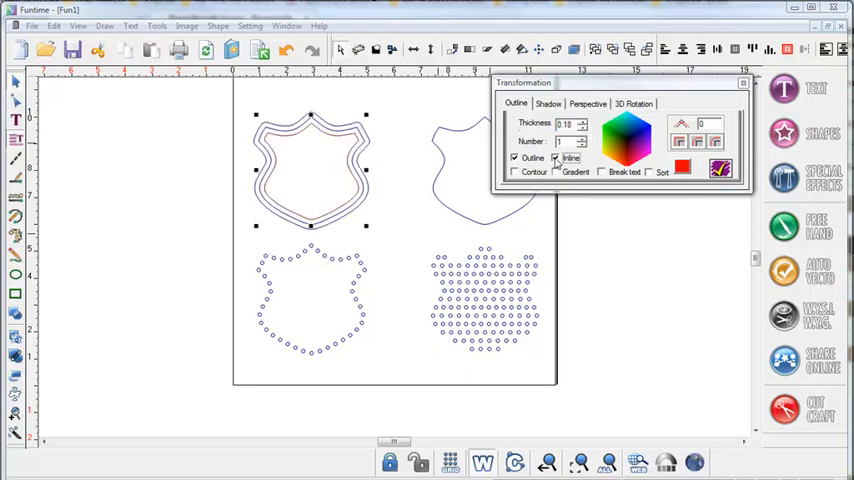
pyautogui.click(516, 160)
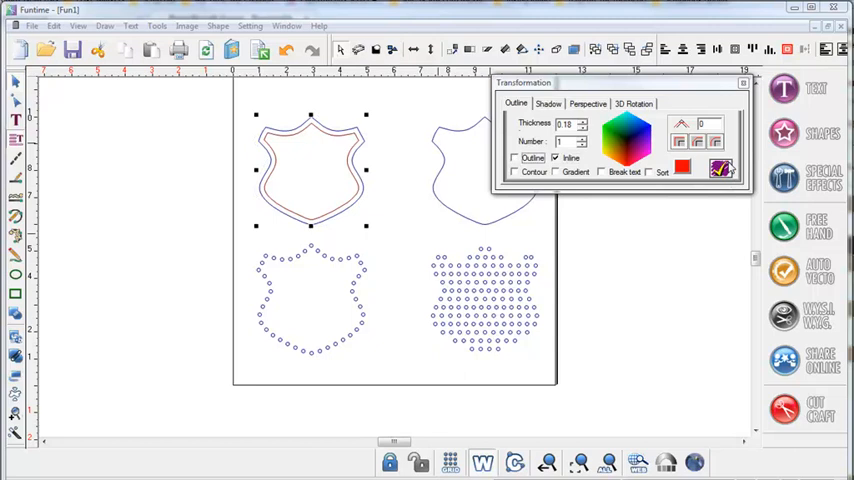
pyautogui.moveTo(722, 168)
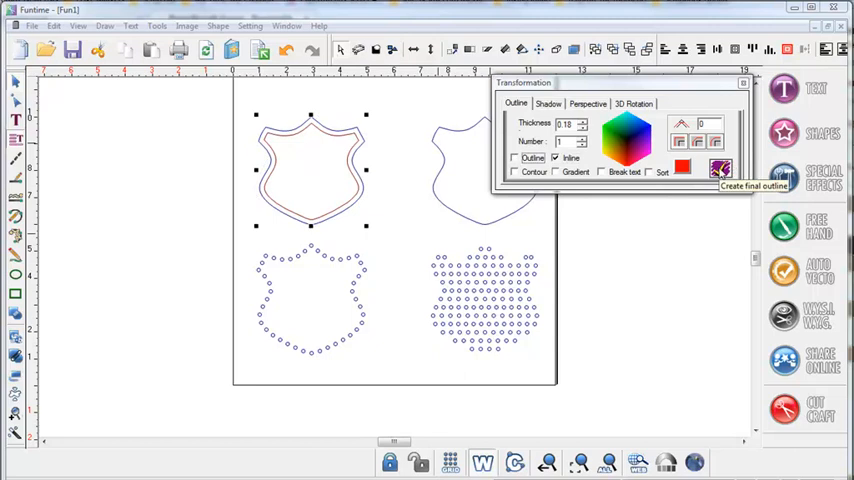
pyautogui.click(720, 168)
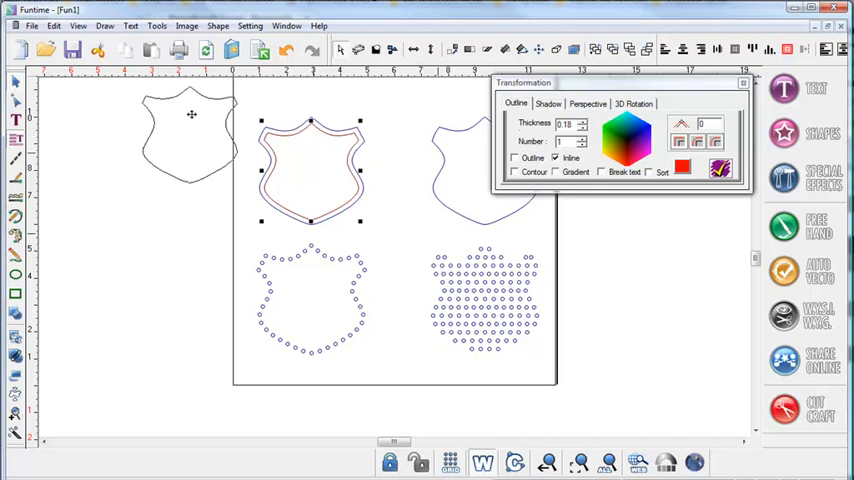
pyautogui.moveTo(310, 164); pyautogui.dragTo(192, 164)
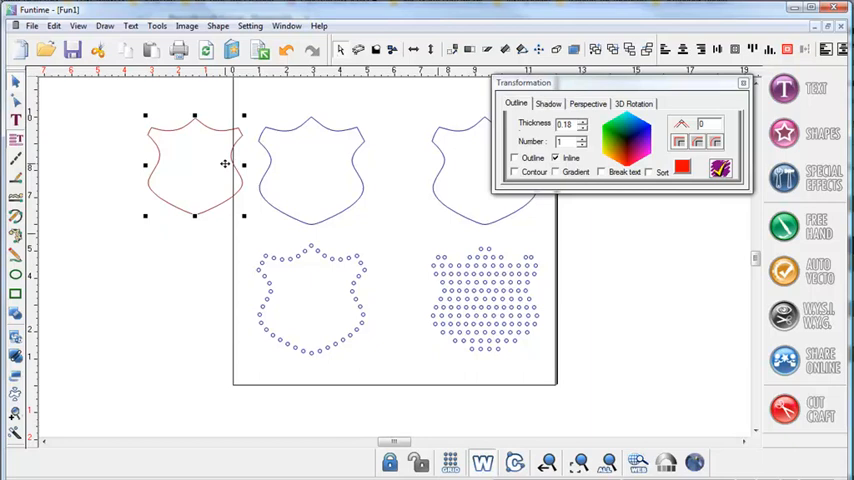
# Add the inner contour into the top-left shield as a double-lined shape
pyautogui.moveTo(194, 168); pyautogui.dragTo(312, 168)
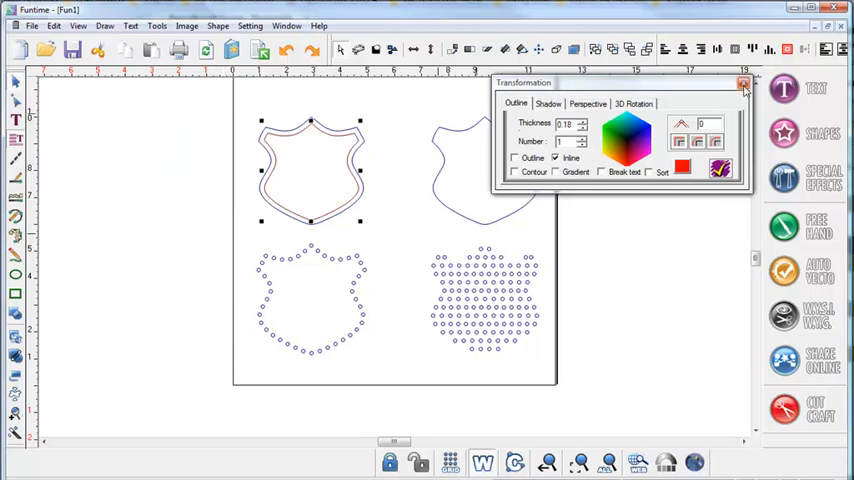
pyautogui.click(688, 104)
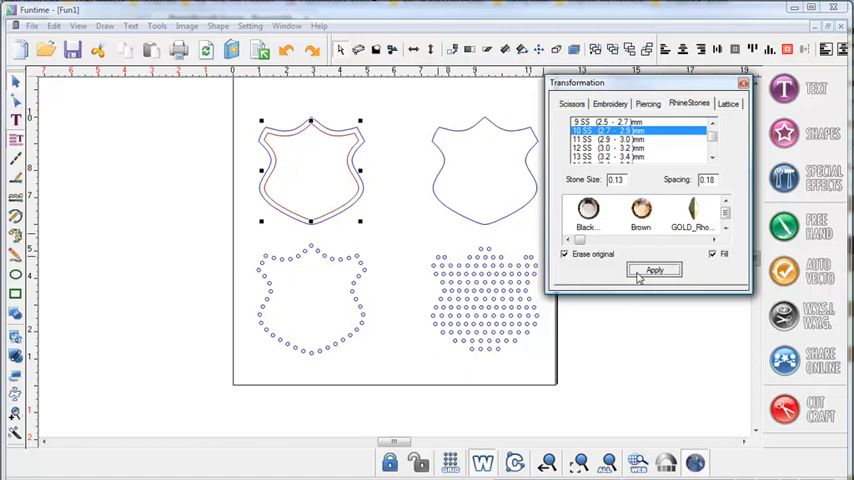
# Convert the double-lined top-left shield into rhinestones along its edge and inside
pyautogui.click(654, 270)
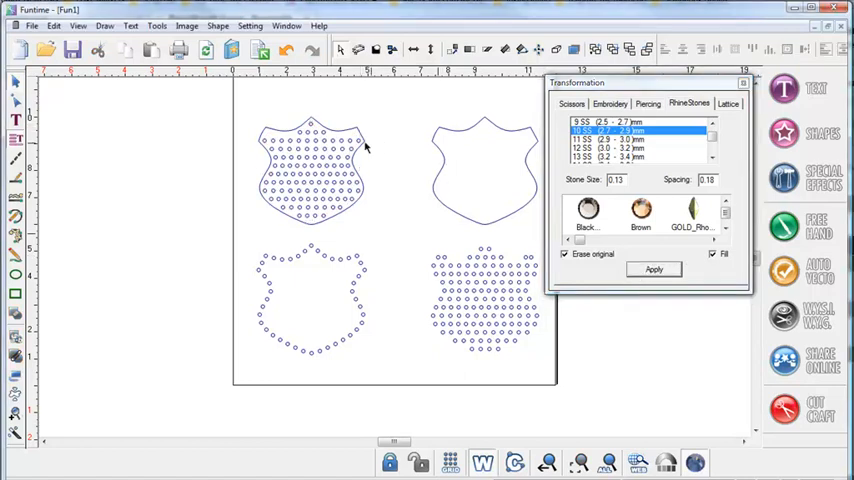
pyautogui.click(310, 170)
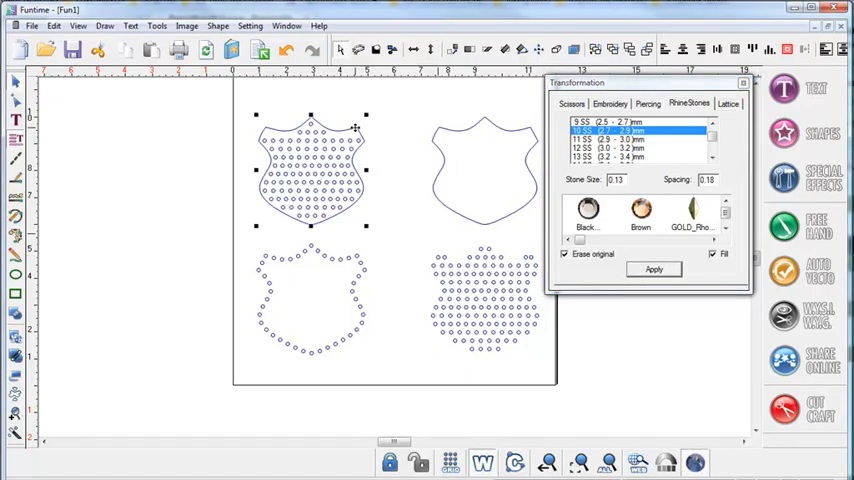
pyautogui.moveTo(696, 256)
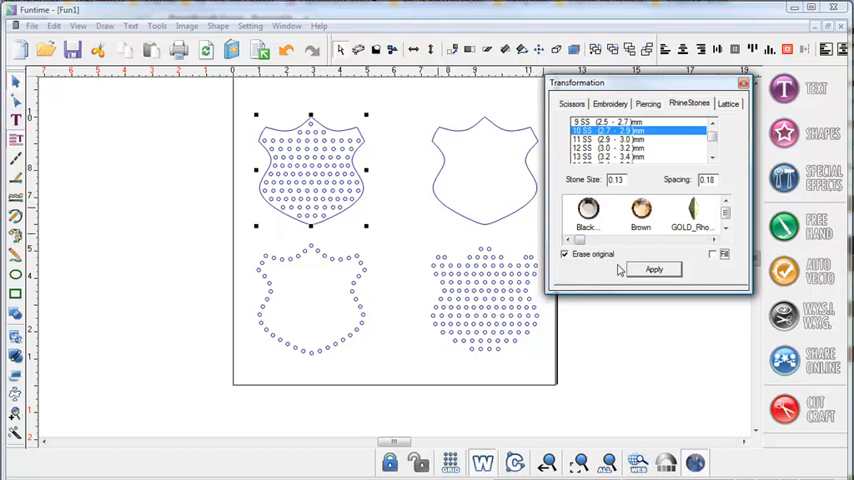
pyautogui.moveTo(672, 272)
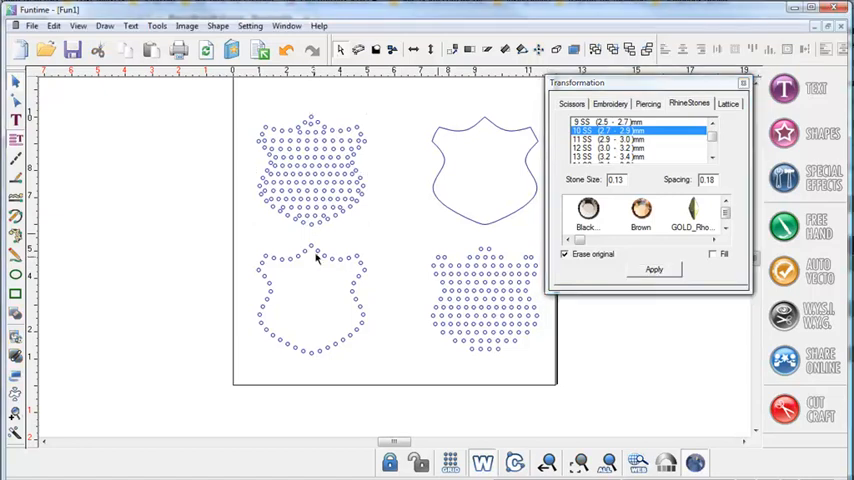
pyautogui.moveTo(320, 348)
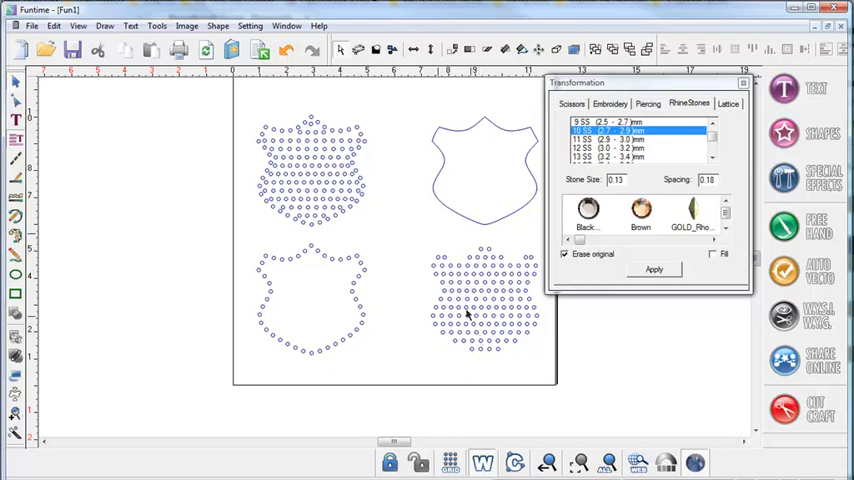
pyautogui.moveTo(290, 132)
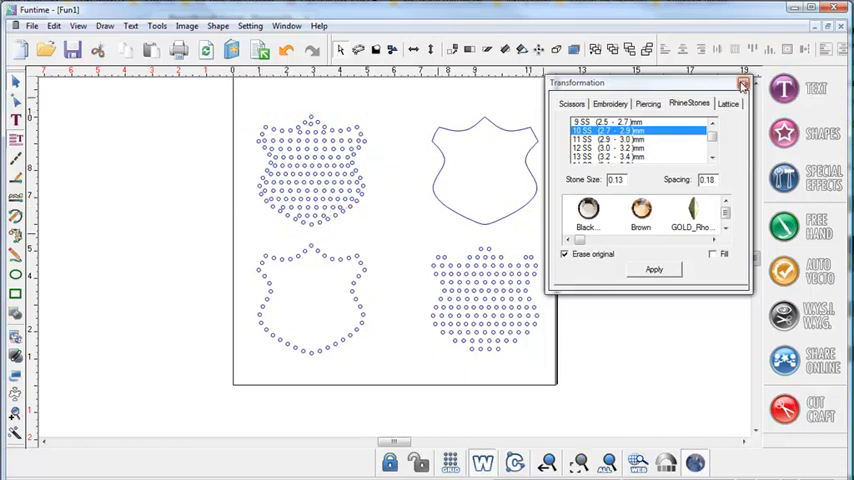
pyautogui.moveTo(744, 86)
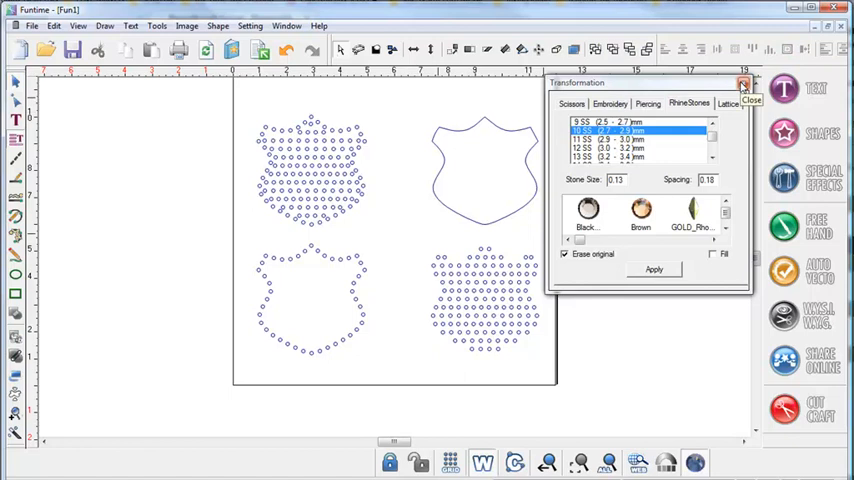
# Fill the top-right shield with an inside engraving using the Island style
pyautogui.click(744, 84)
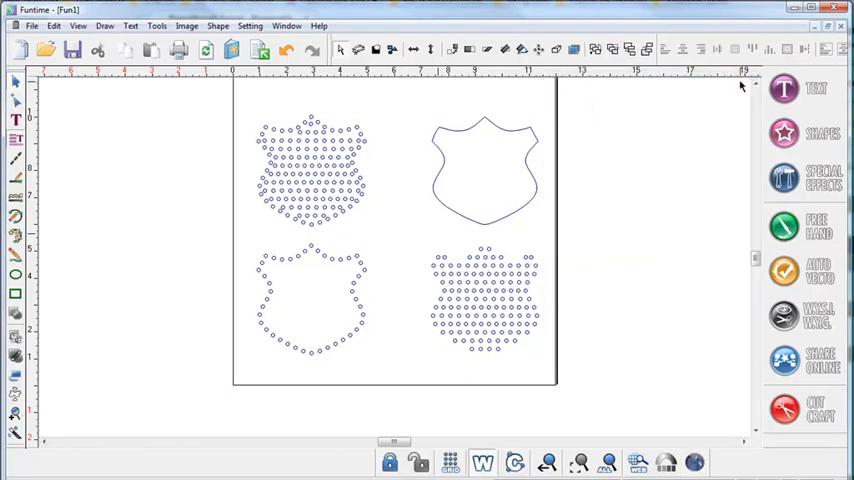
pyautogui.moveTo(416, 108); pyautogui.dragTo(568, 236)
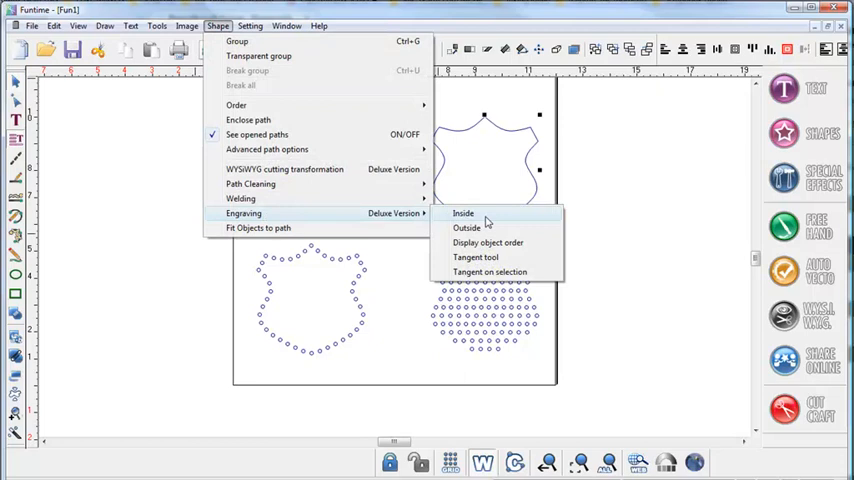
pyautogui.click(464, 212)
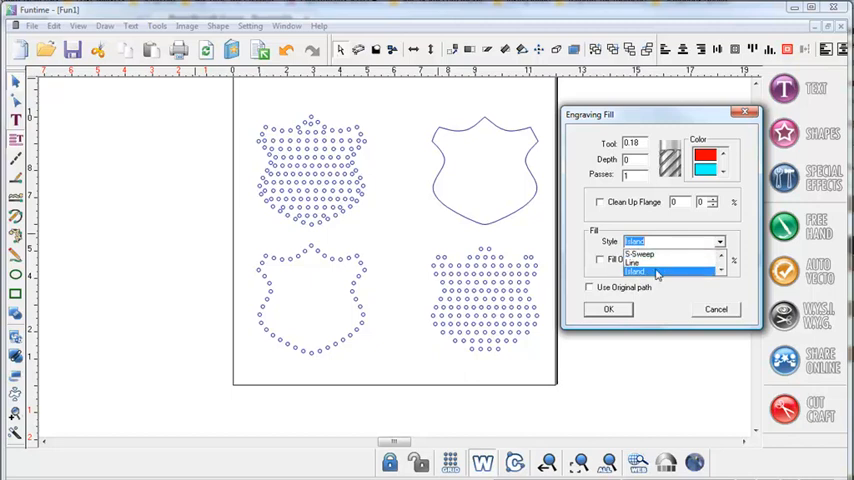
pyautogui.click(636, 272)
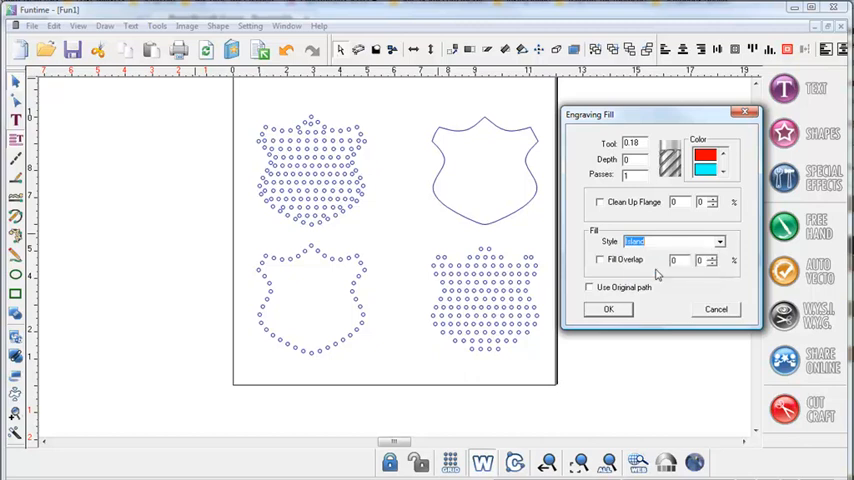
pyautogui.click(608, 308)
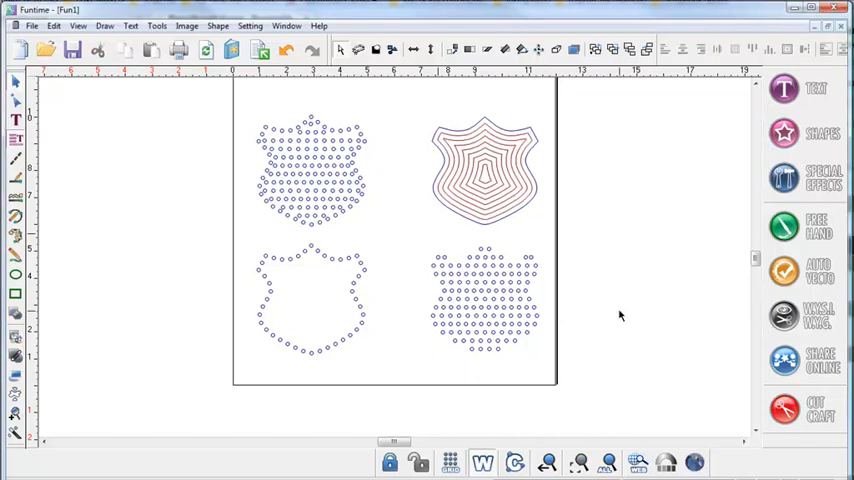
pyautogui.moveTo(532, 190)
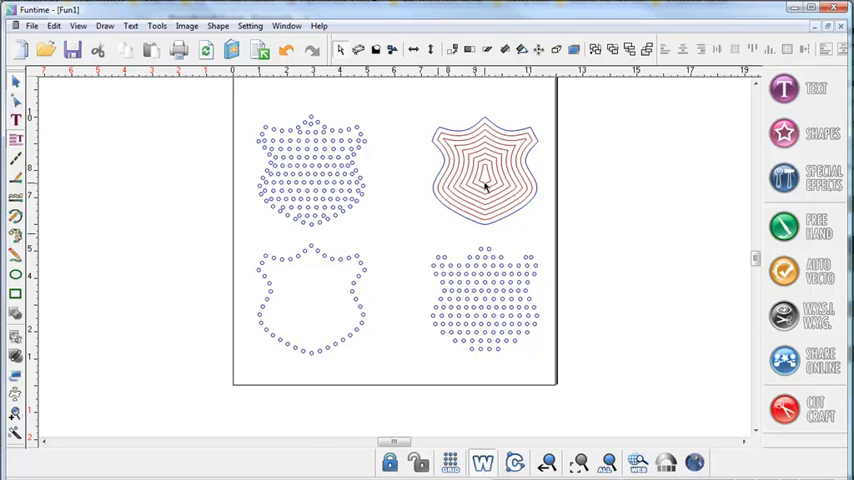
pyautogui.moveTo(478, 152)
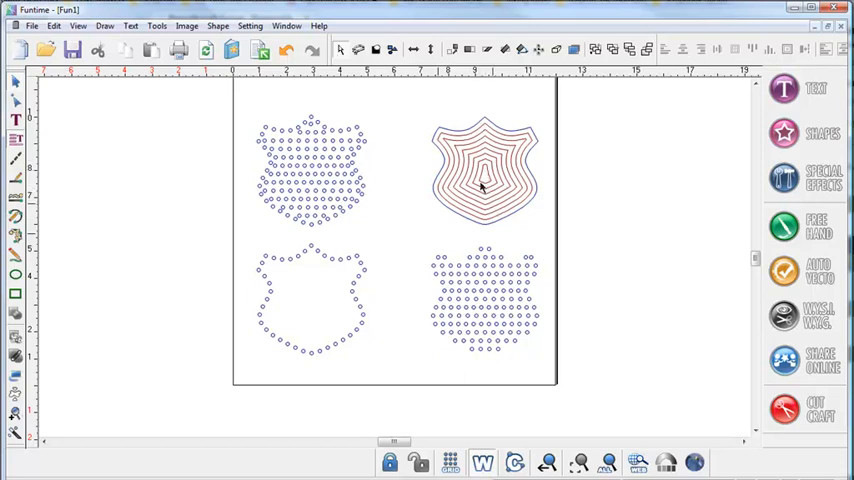
# Select the contour-filled top-right shield for rhinestone conversion
pyautogui.click(480, 184)
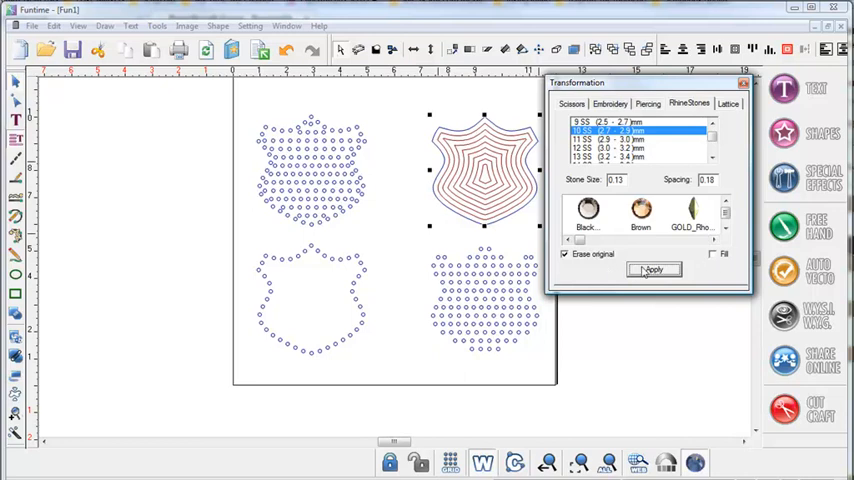
# Place rhinestones along the top-right shield's island-fill contours
pyautogui.click(652, 268)
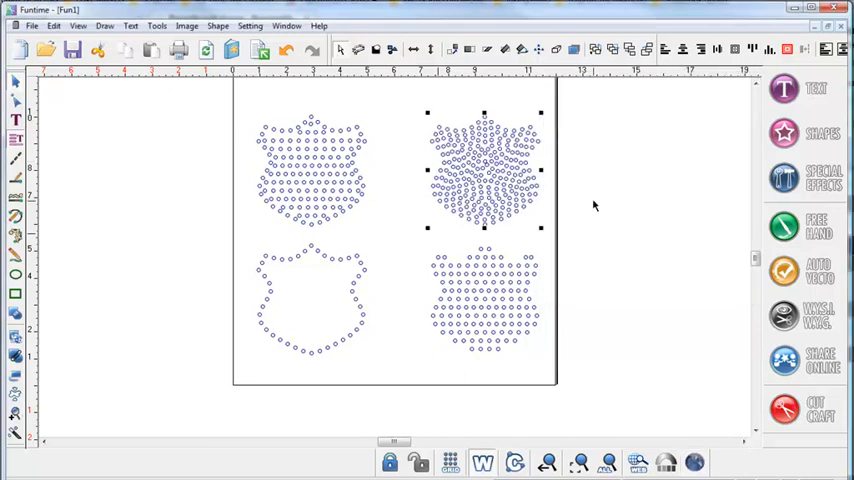
pyautogui.moveTo(348, 260)
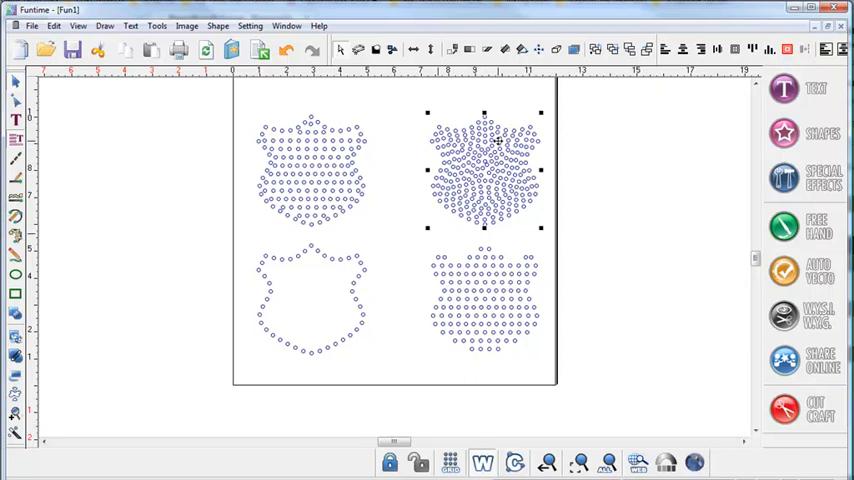
pyautogui.moveTo(408, 188)
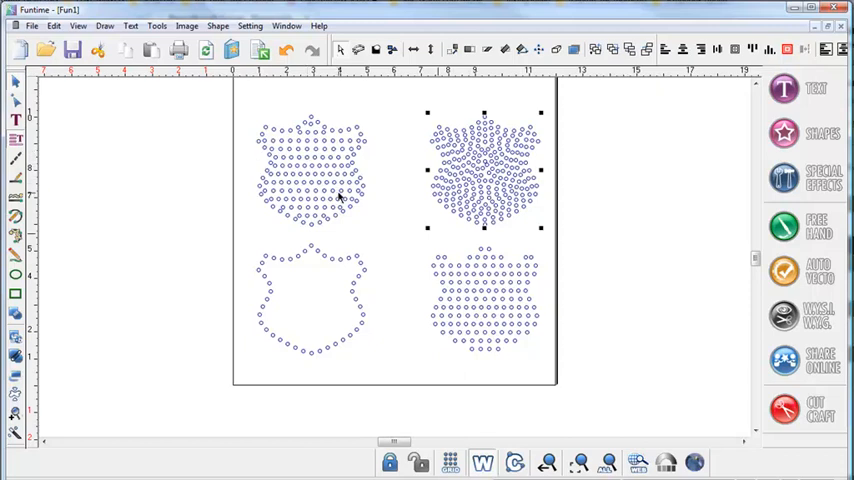
pyautogui.moveTo(360, 160)
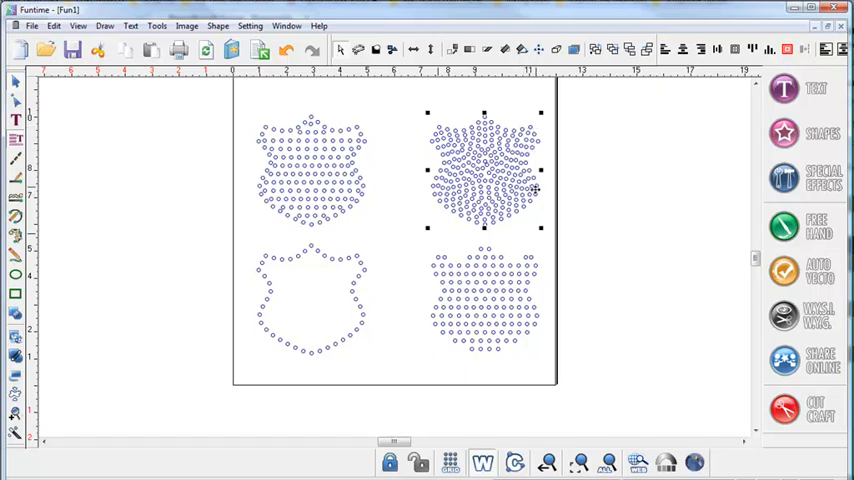
pyautogui.moveTo(364, 284)
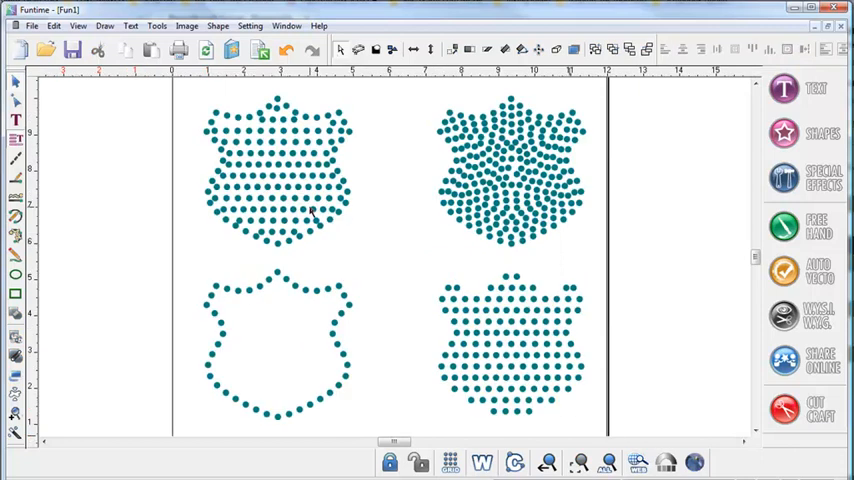
pyautogui.moveTo(420, 258)
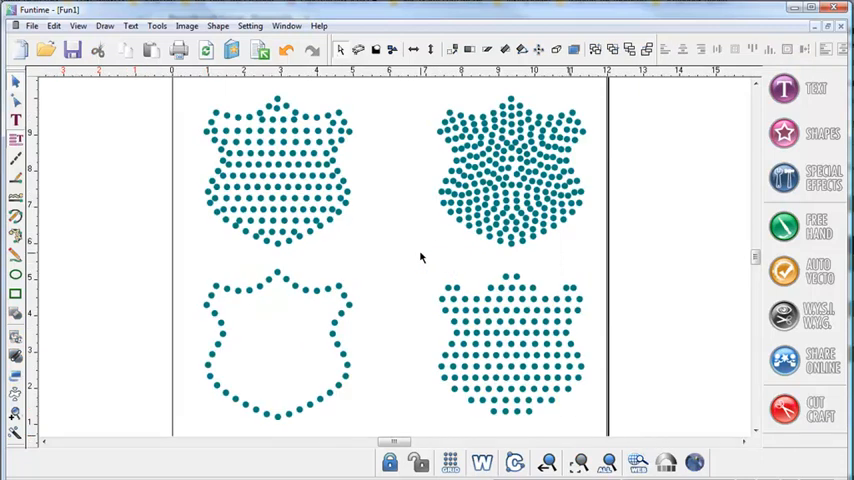